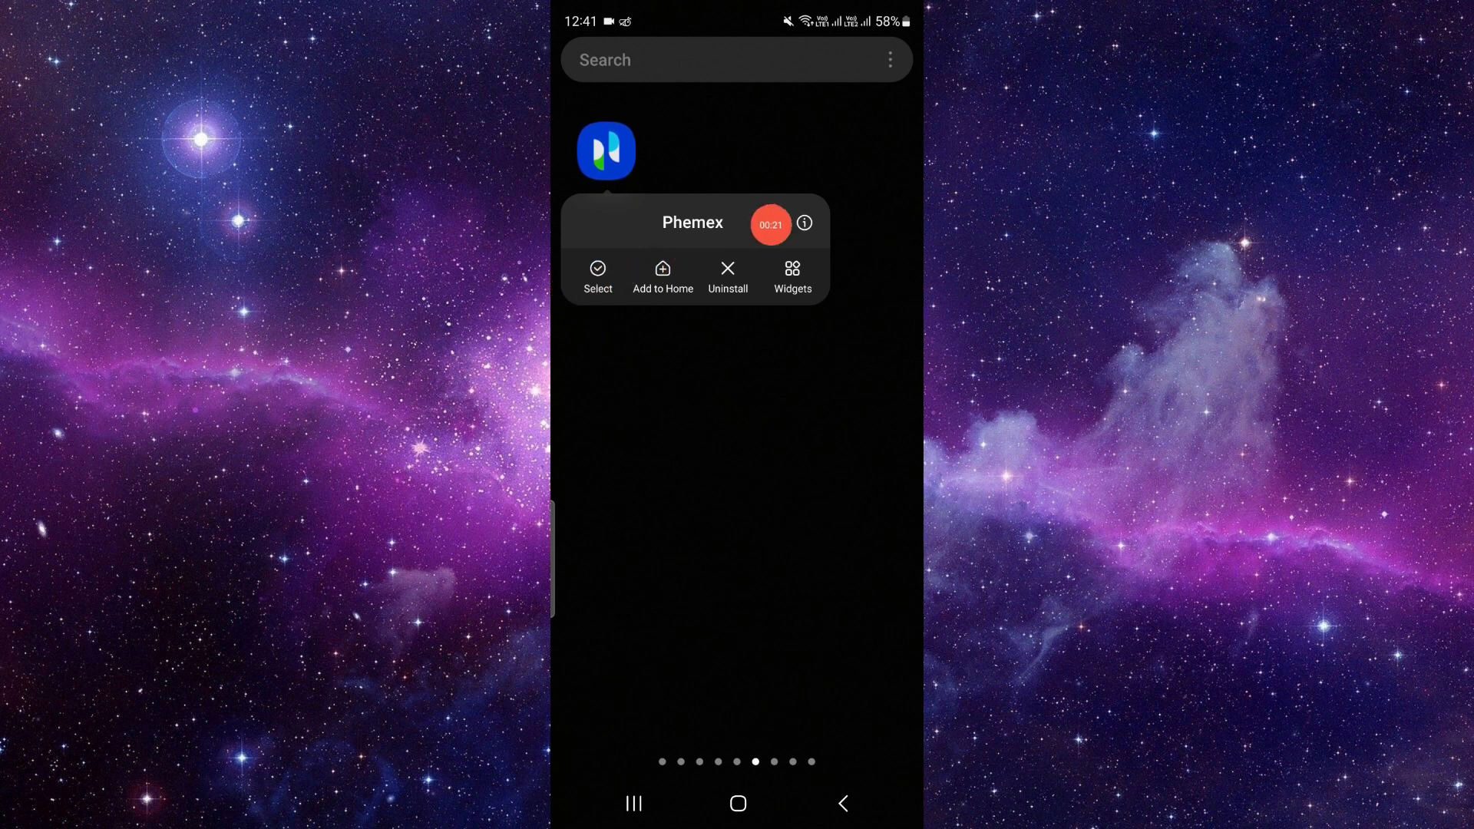
# Uninstall Phemex from its Play Store listing via App info, then return home
pyautogui.click(804, 224)
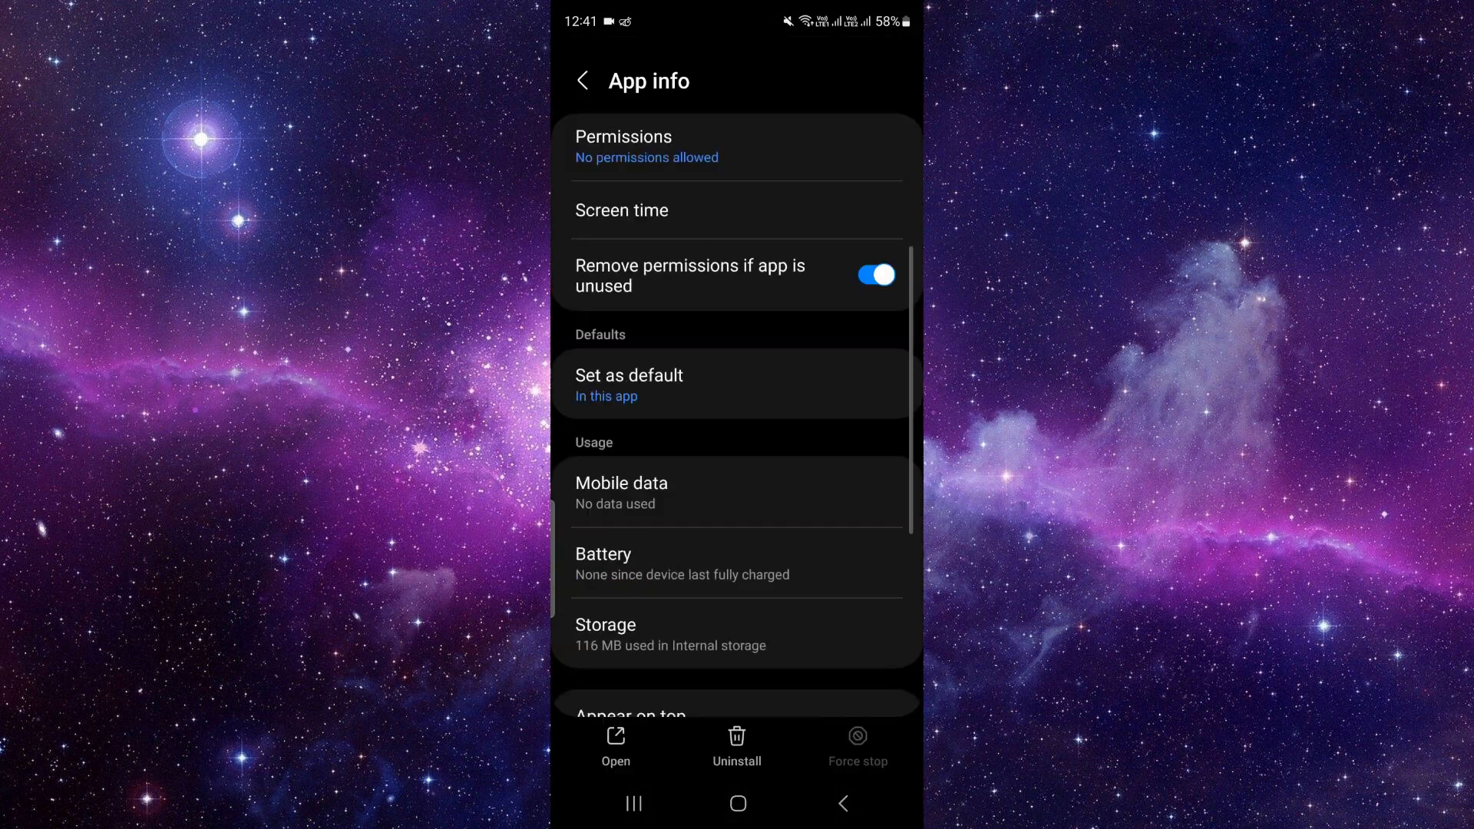
pyautogui.scroll(-3)
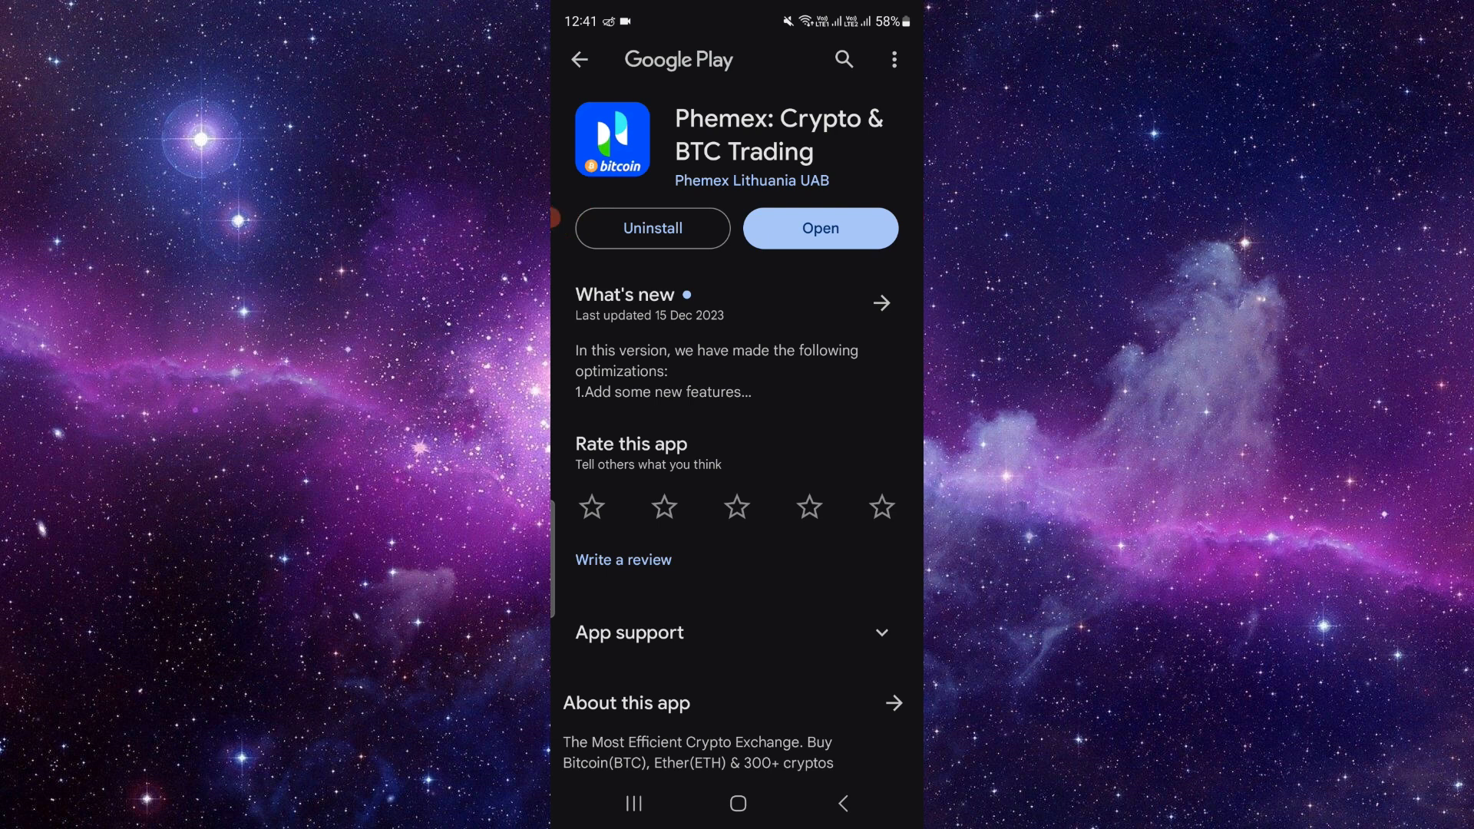
pyautogui.click(651, 228)
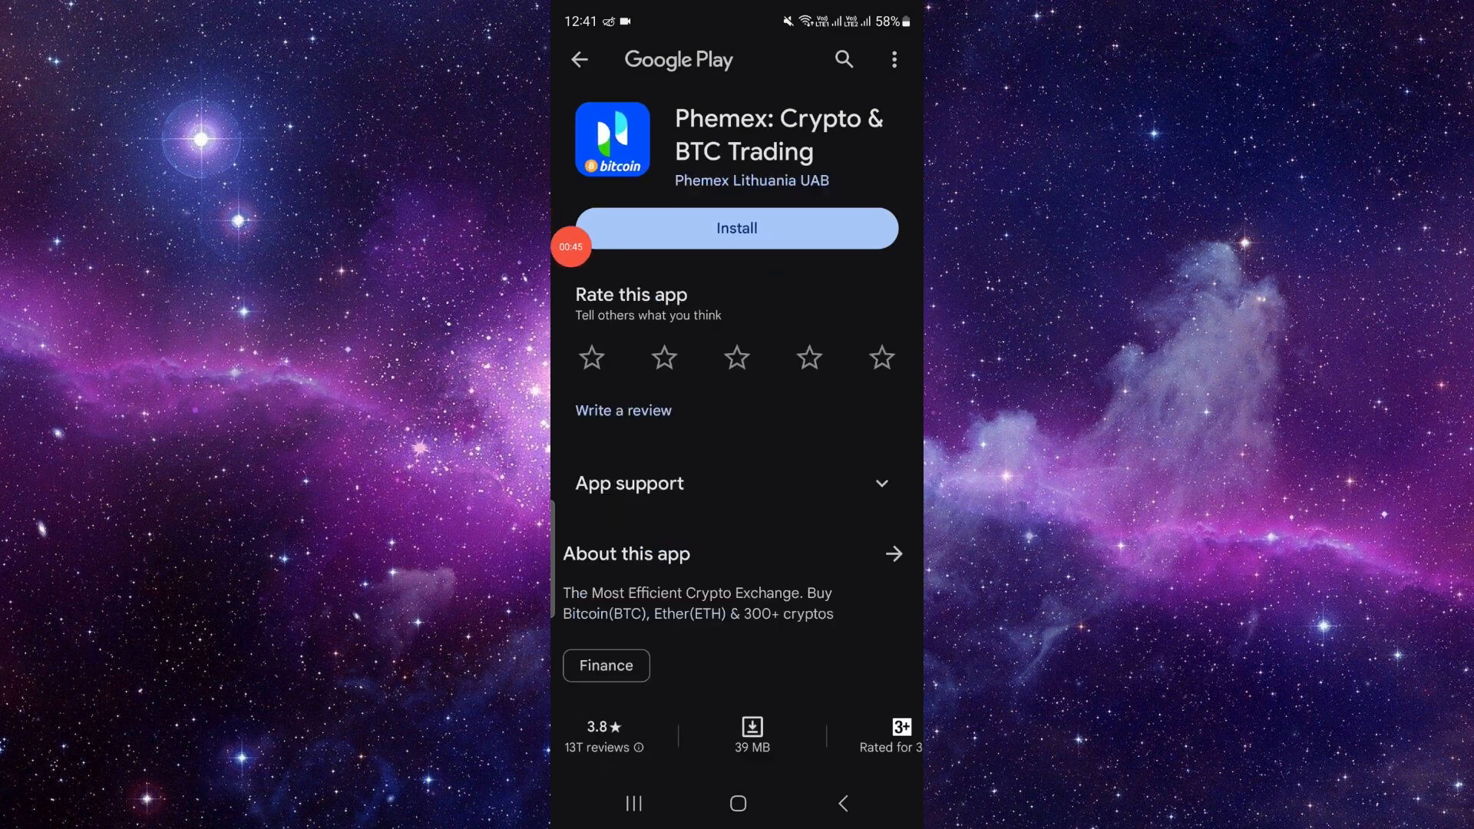
pyautogui.click(737, 803)
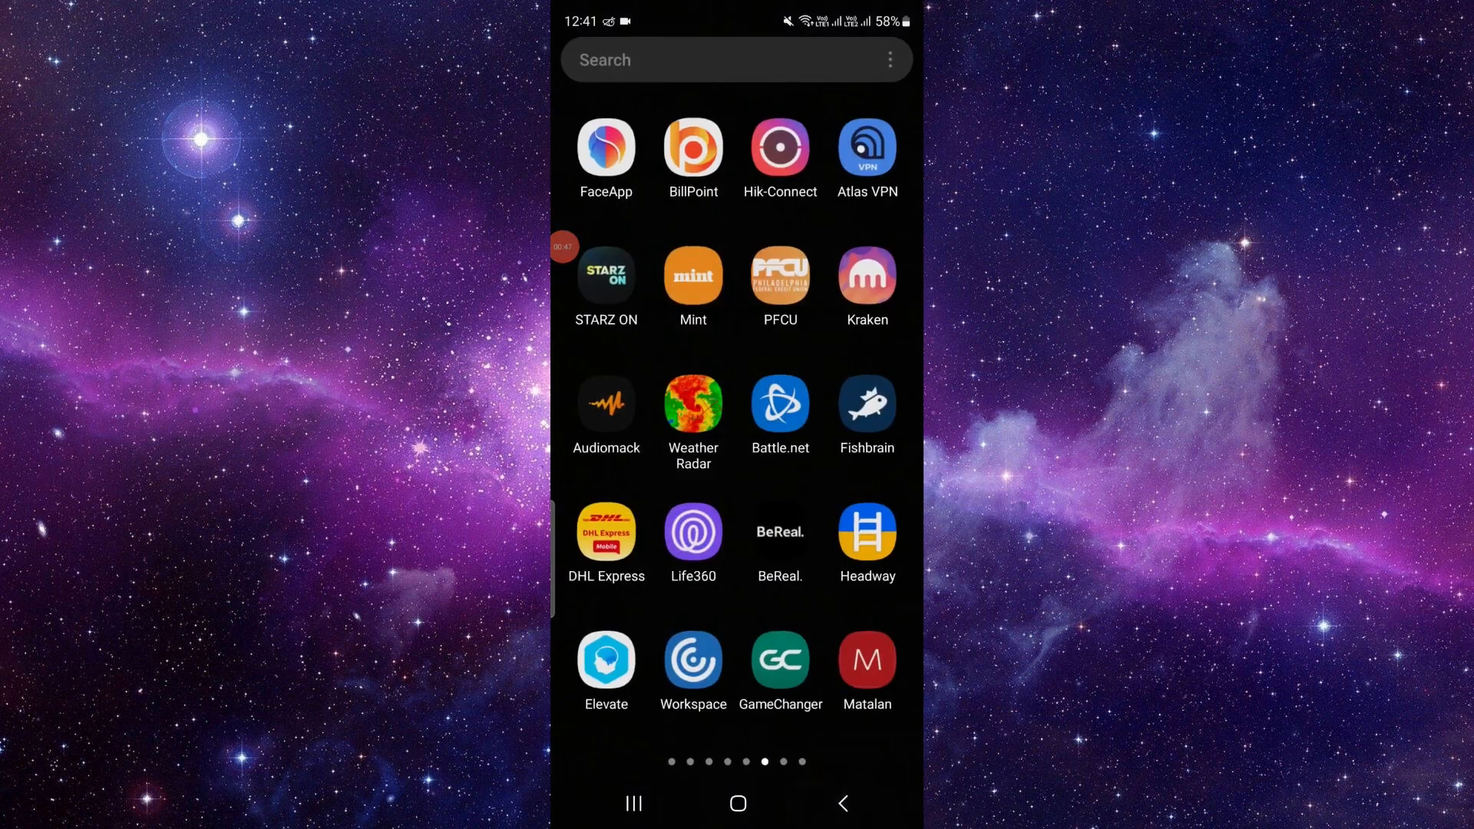
pyautogui.click(737, 803)
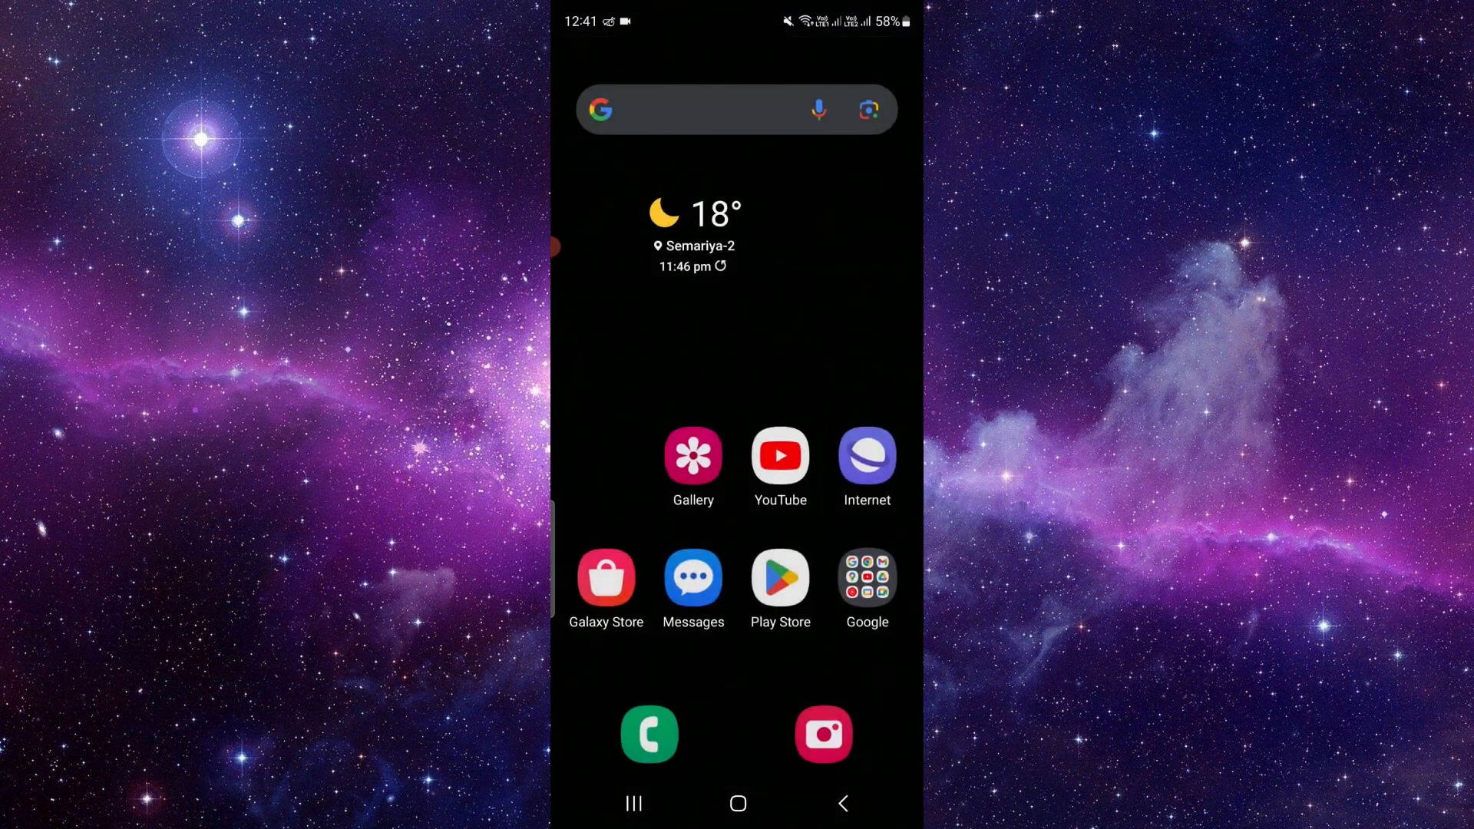